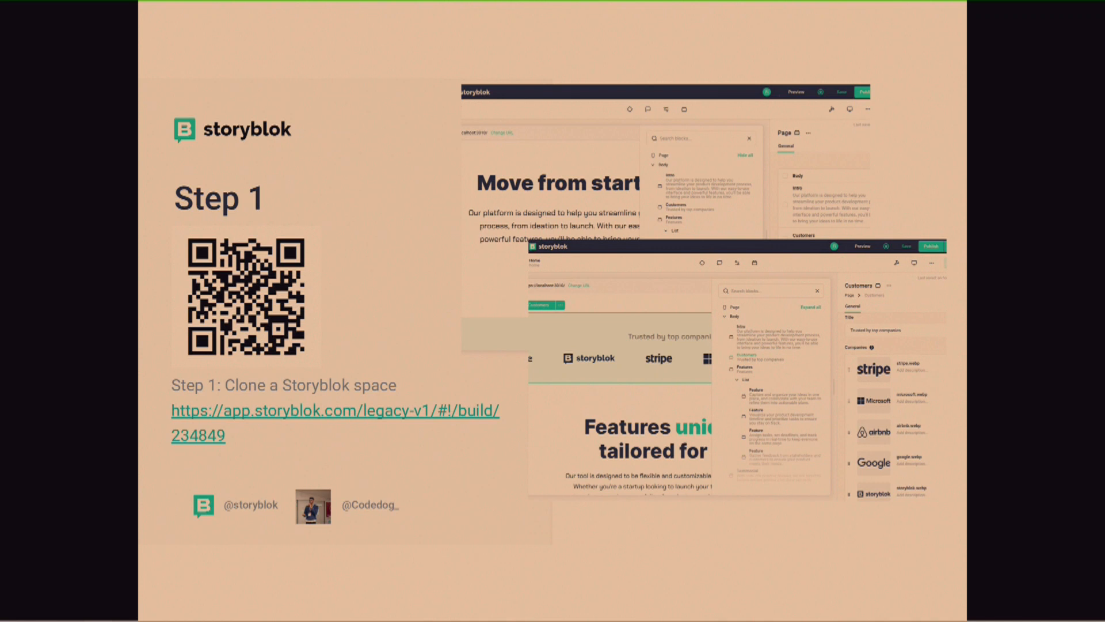
Advance through the Step 2 Next.js clone slide to the Step 3 preview token slide.
key("Right")
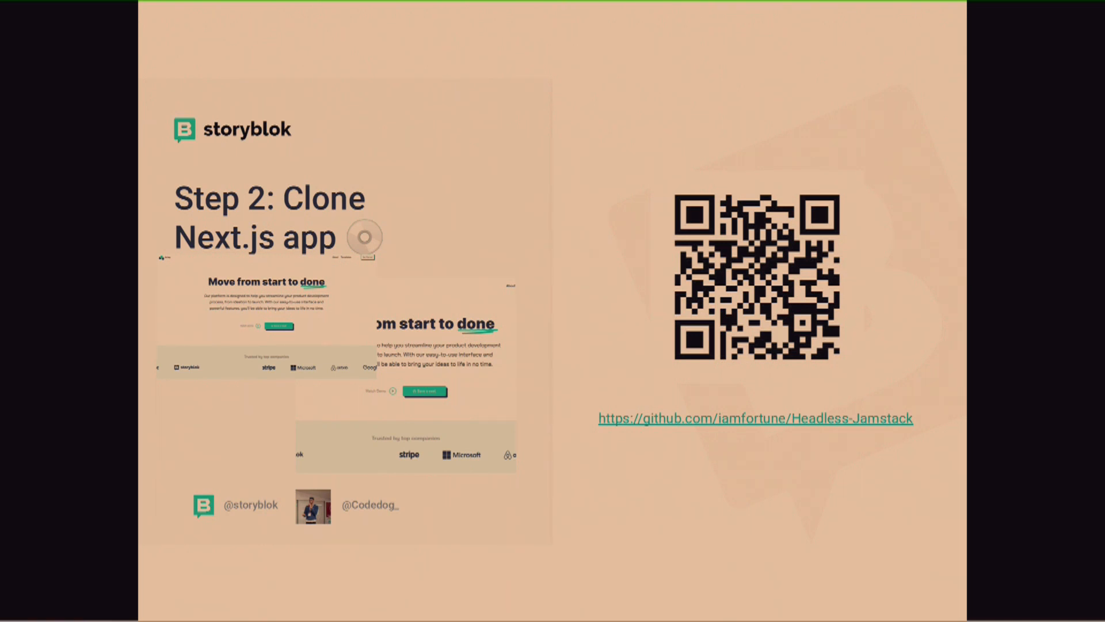
key("Right")
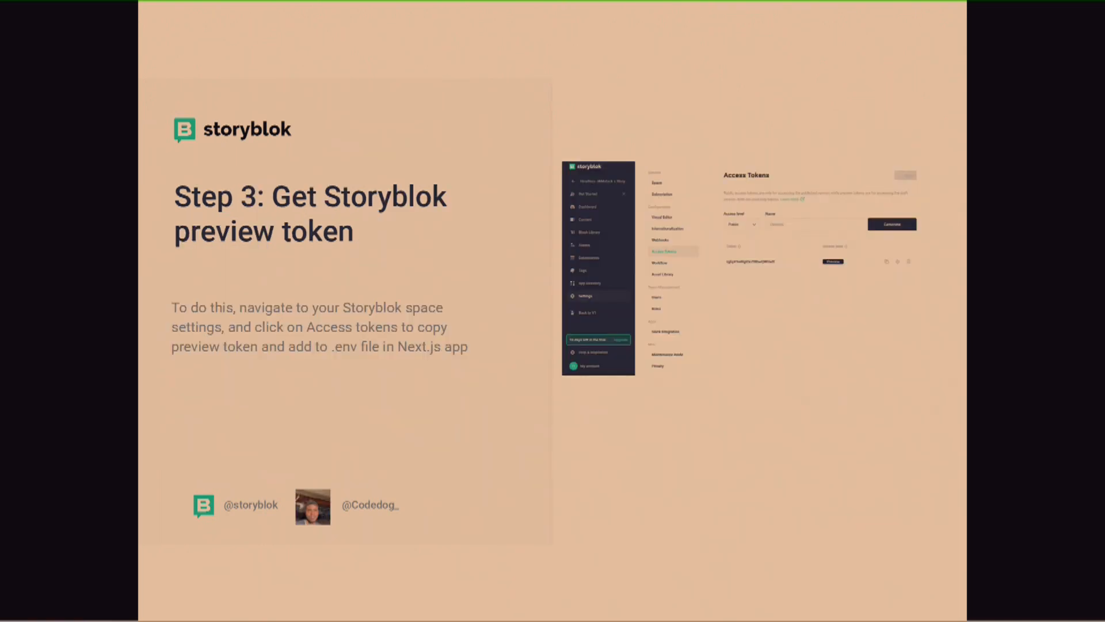